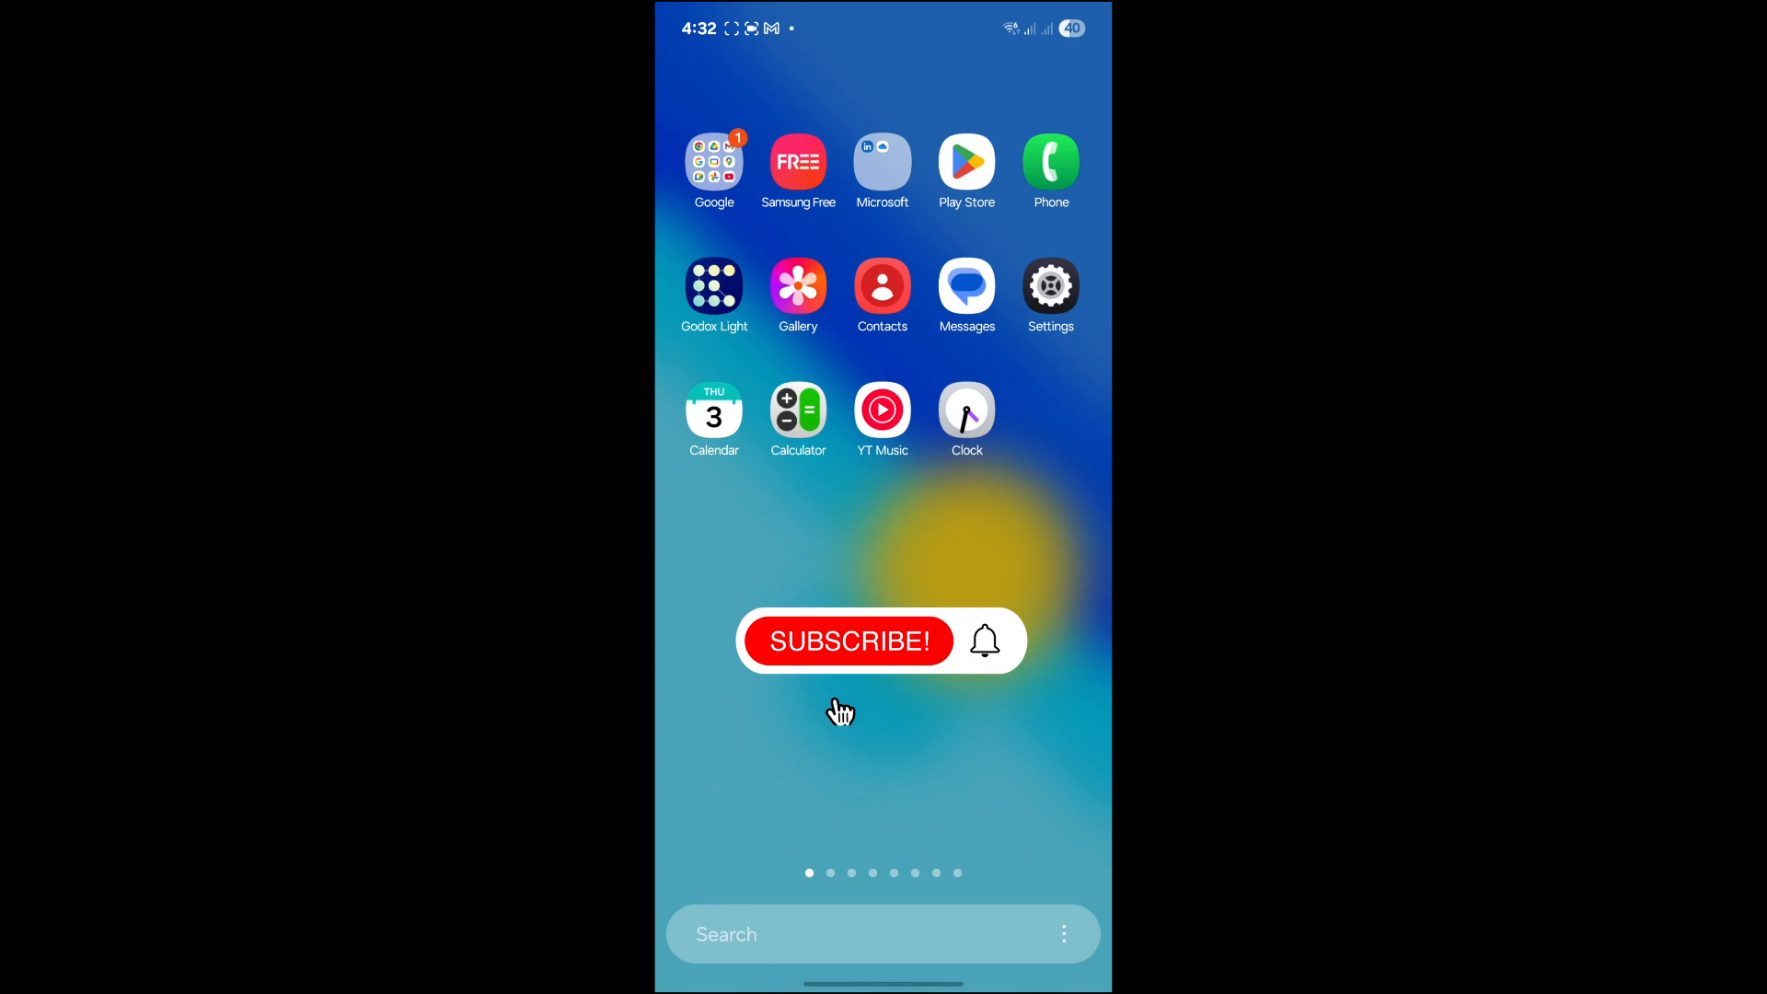
- Open About phone's Software information page showing One UI 7.0, Android 15 and build number
left_click(849, 640)
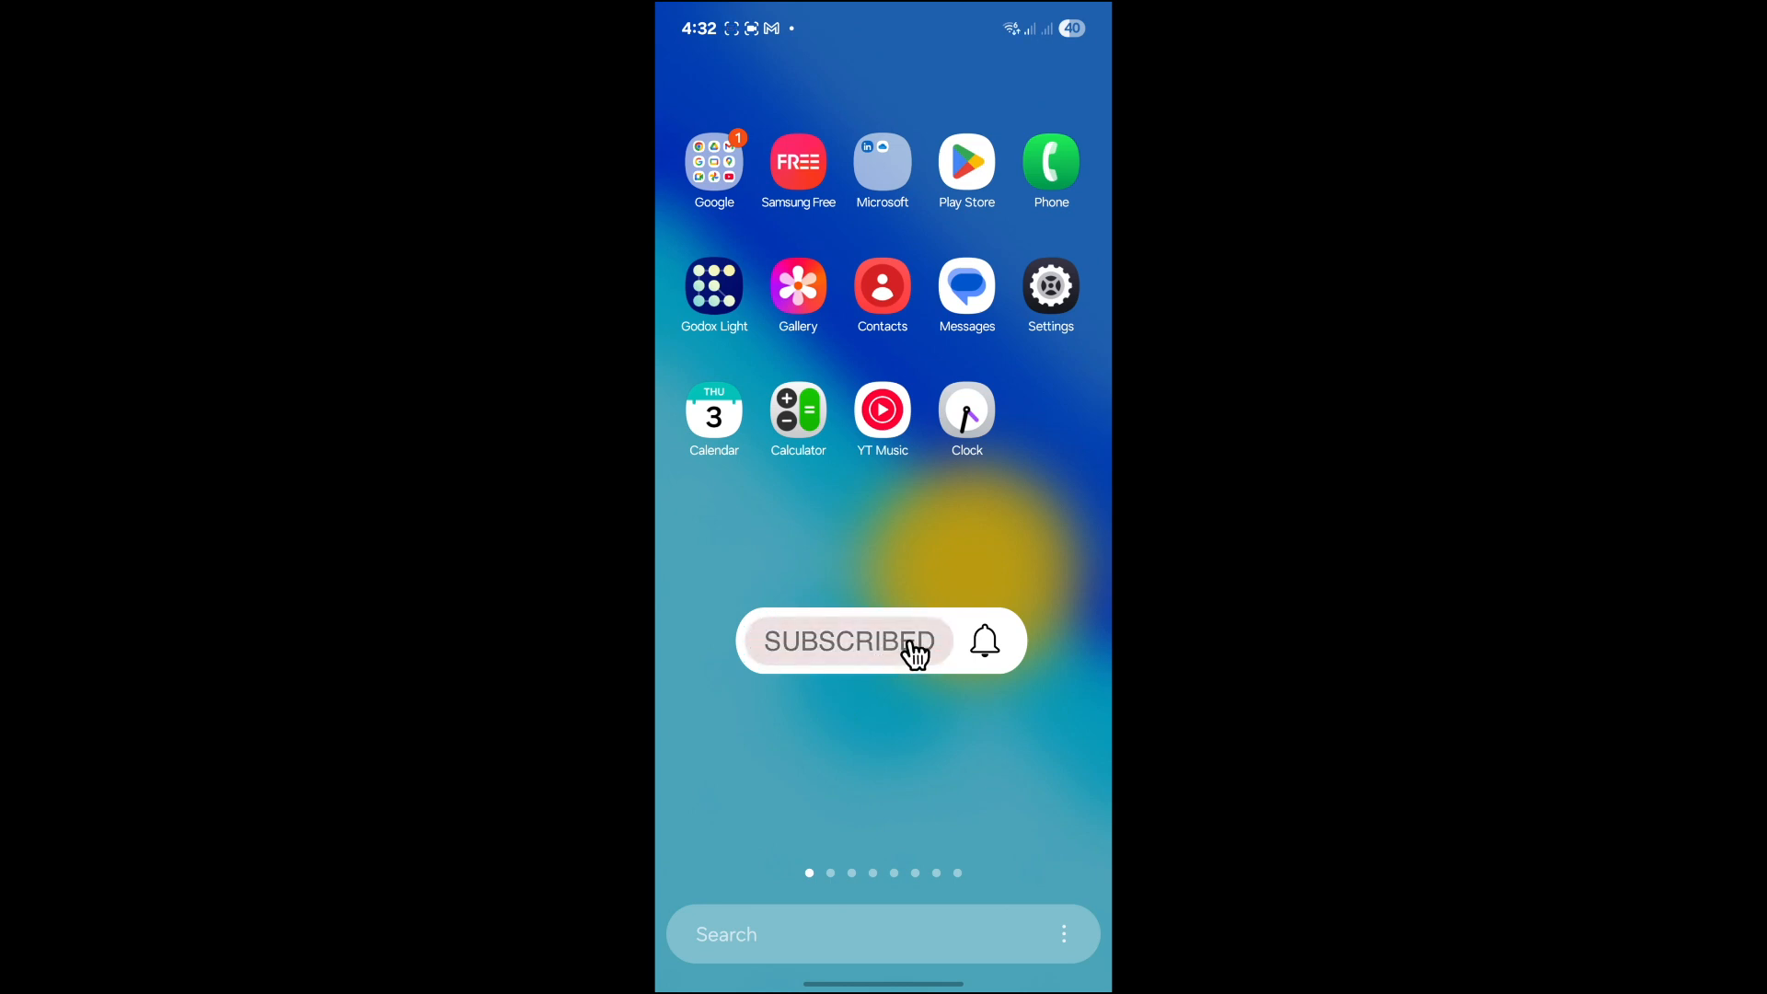
left_click(984, 641)
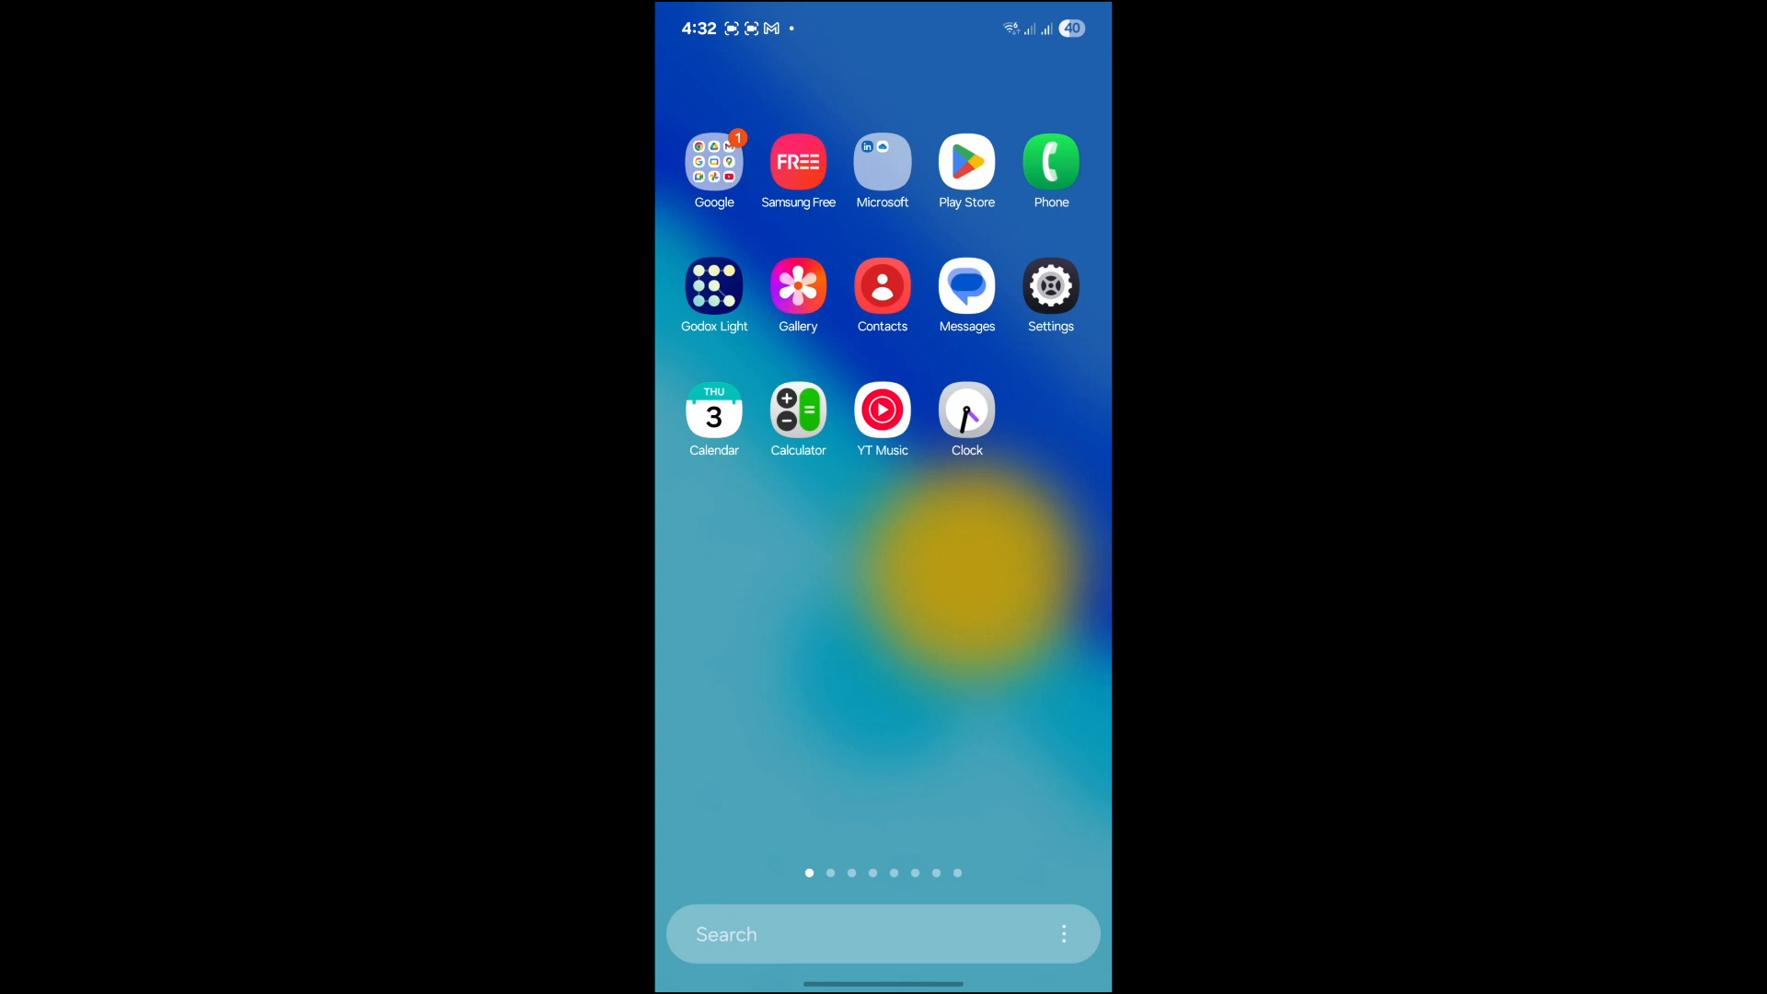
left_click(1049, 287)
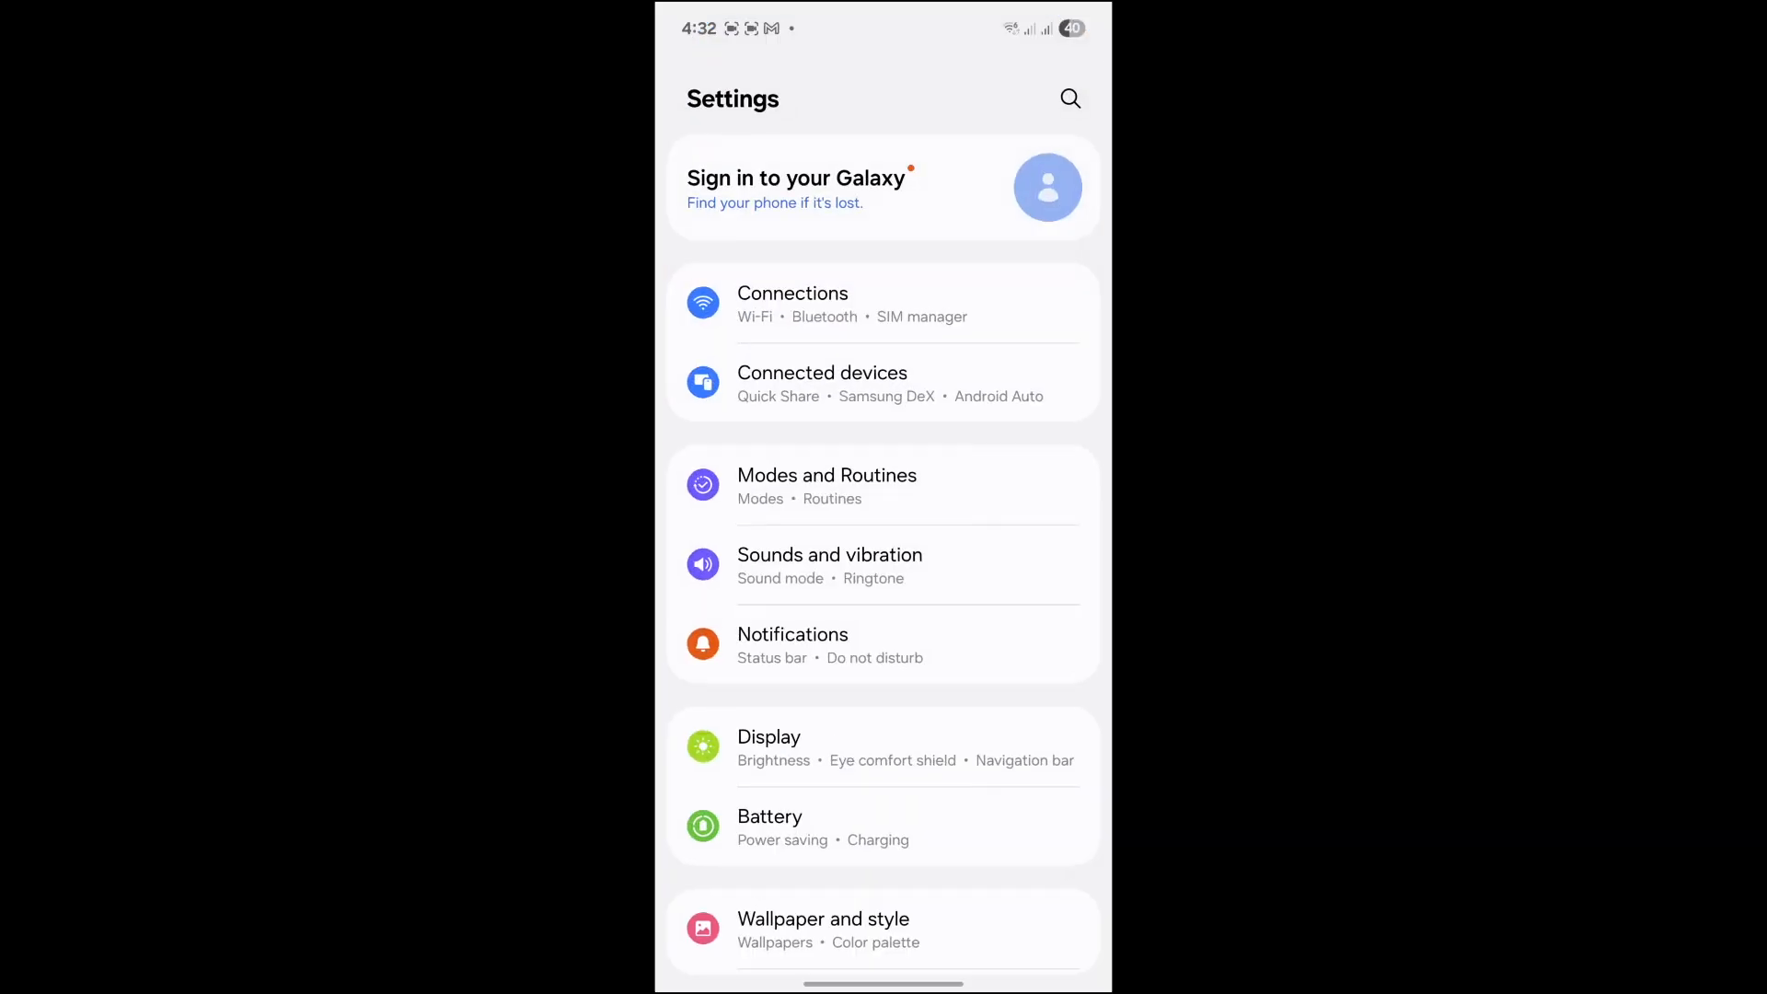
scroll("down", 3)
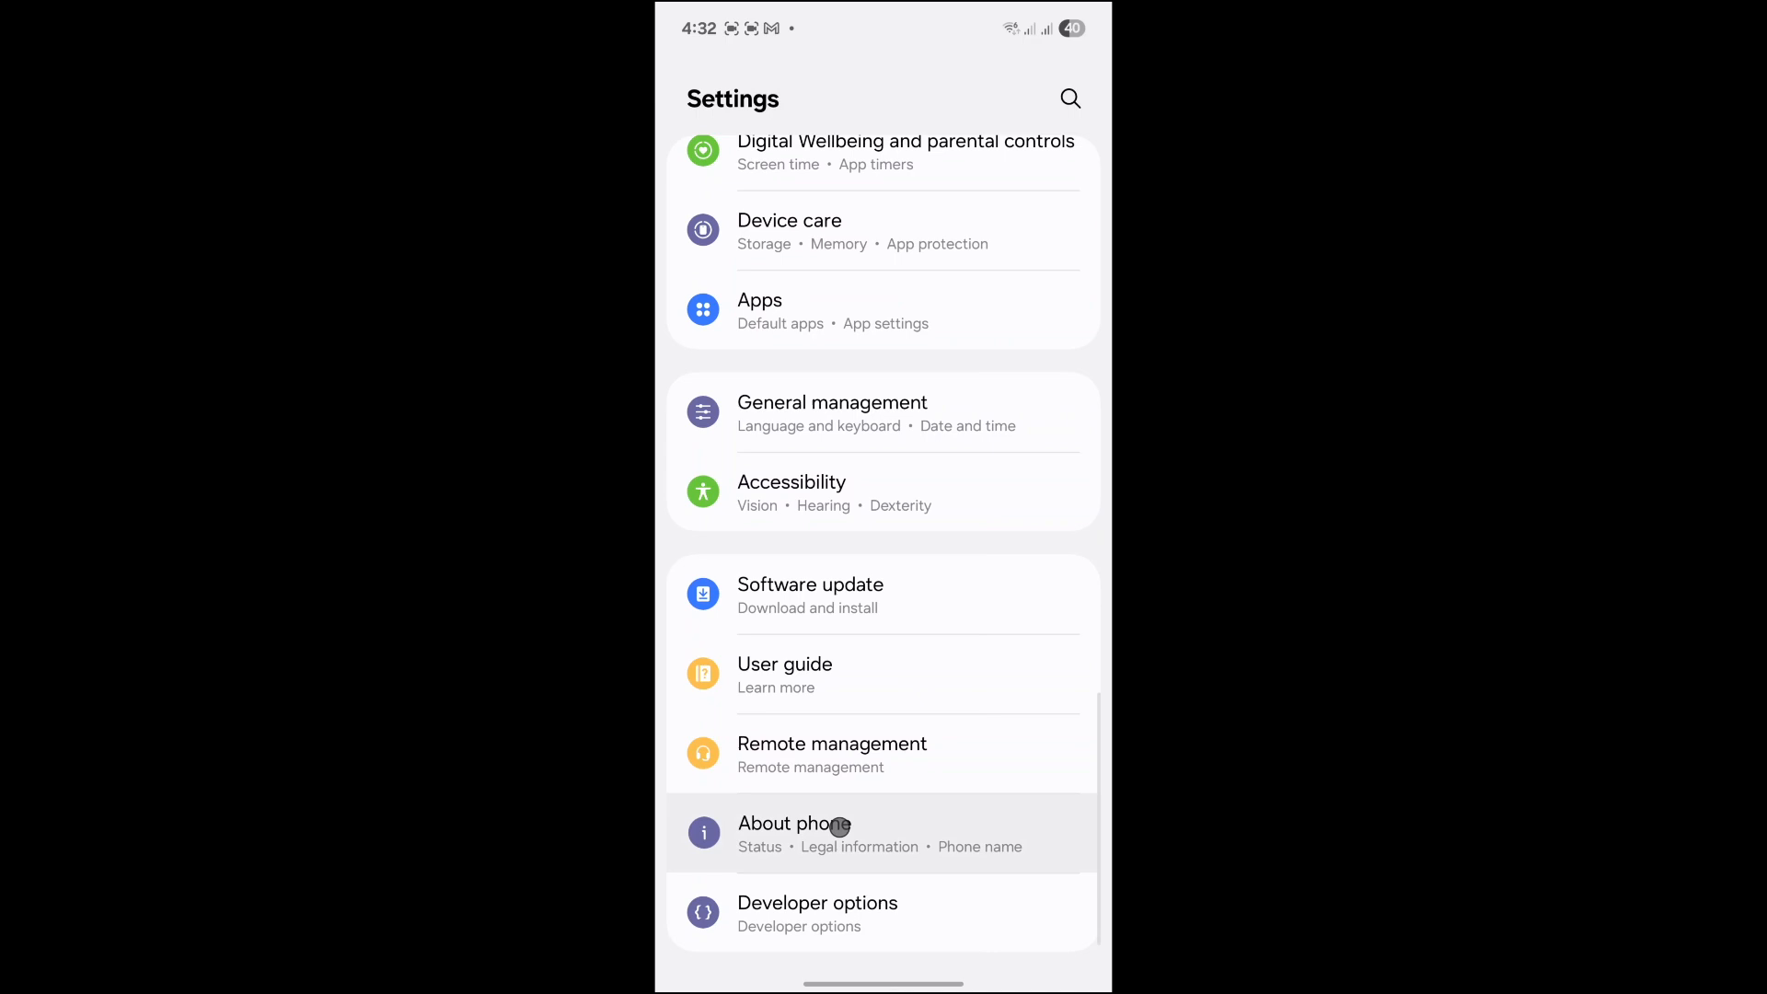
left_click(793, 834)
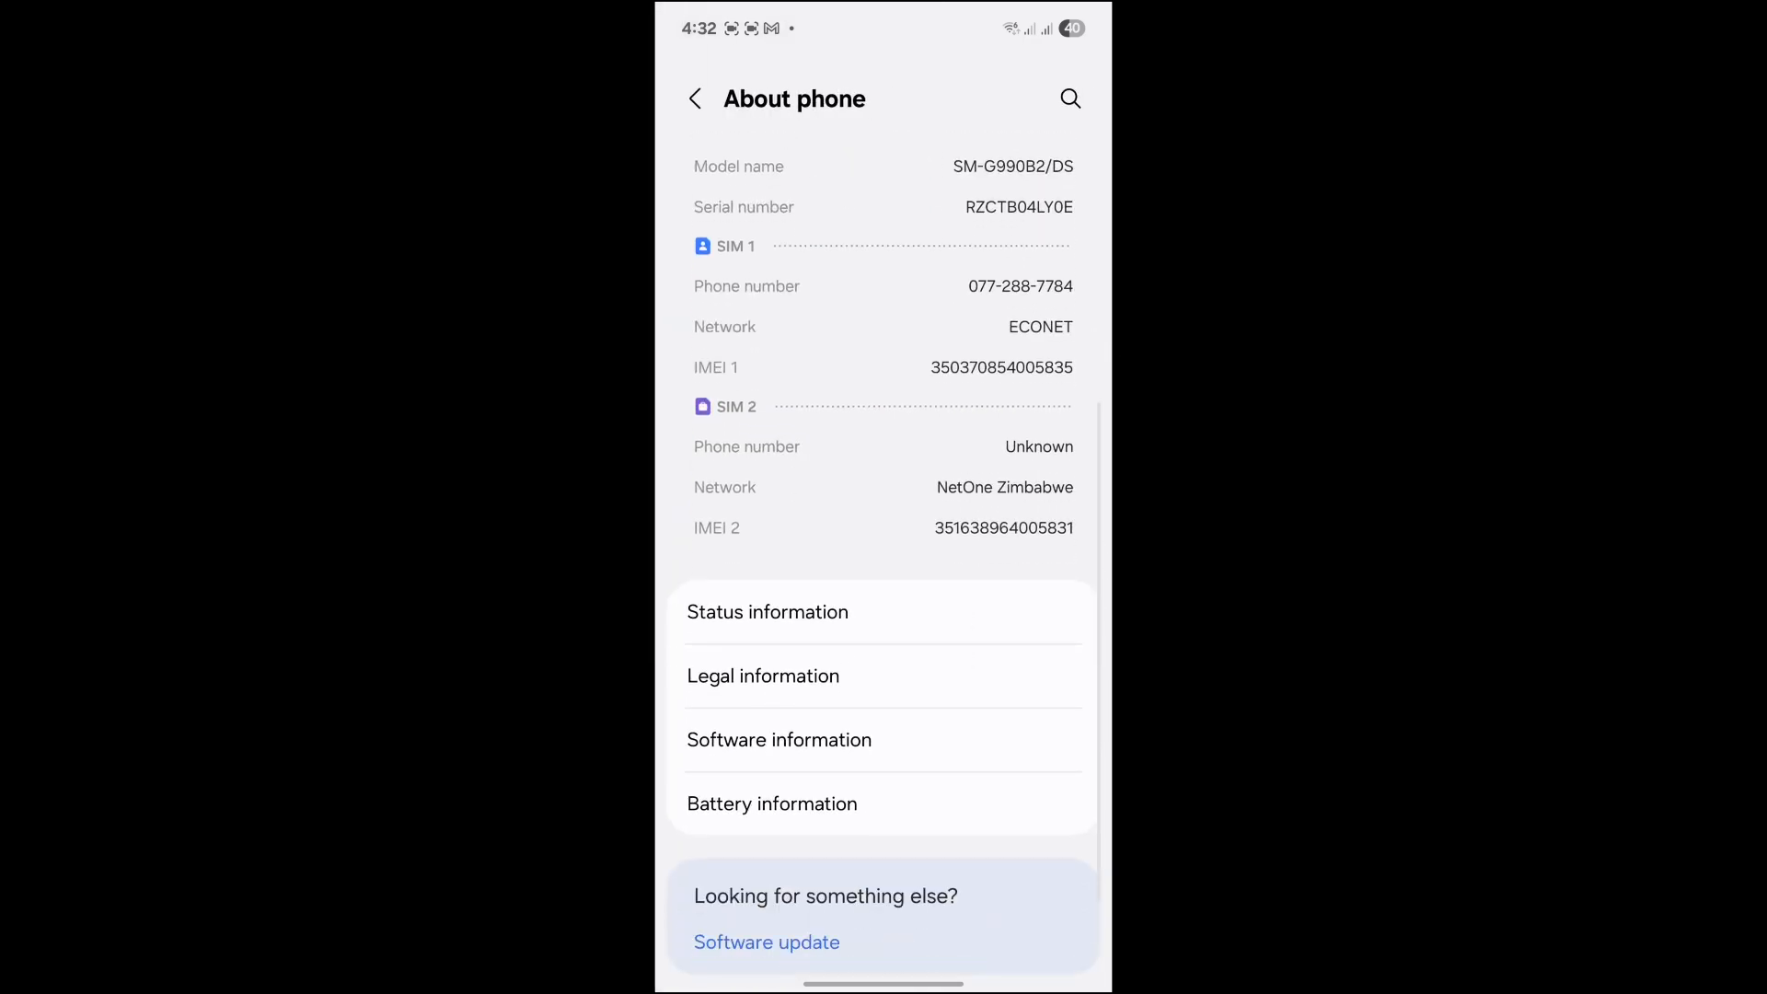
scroll("down", 3)
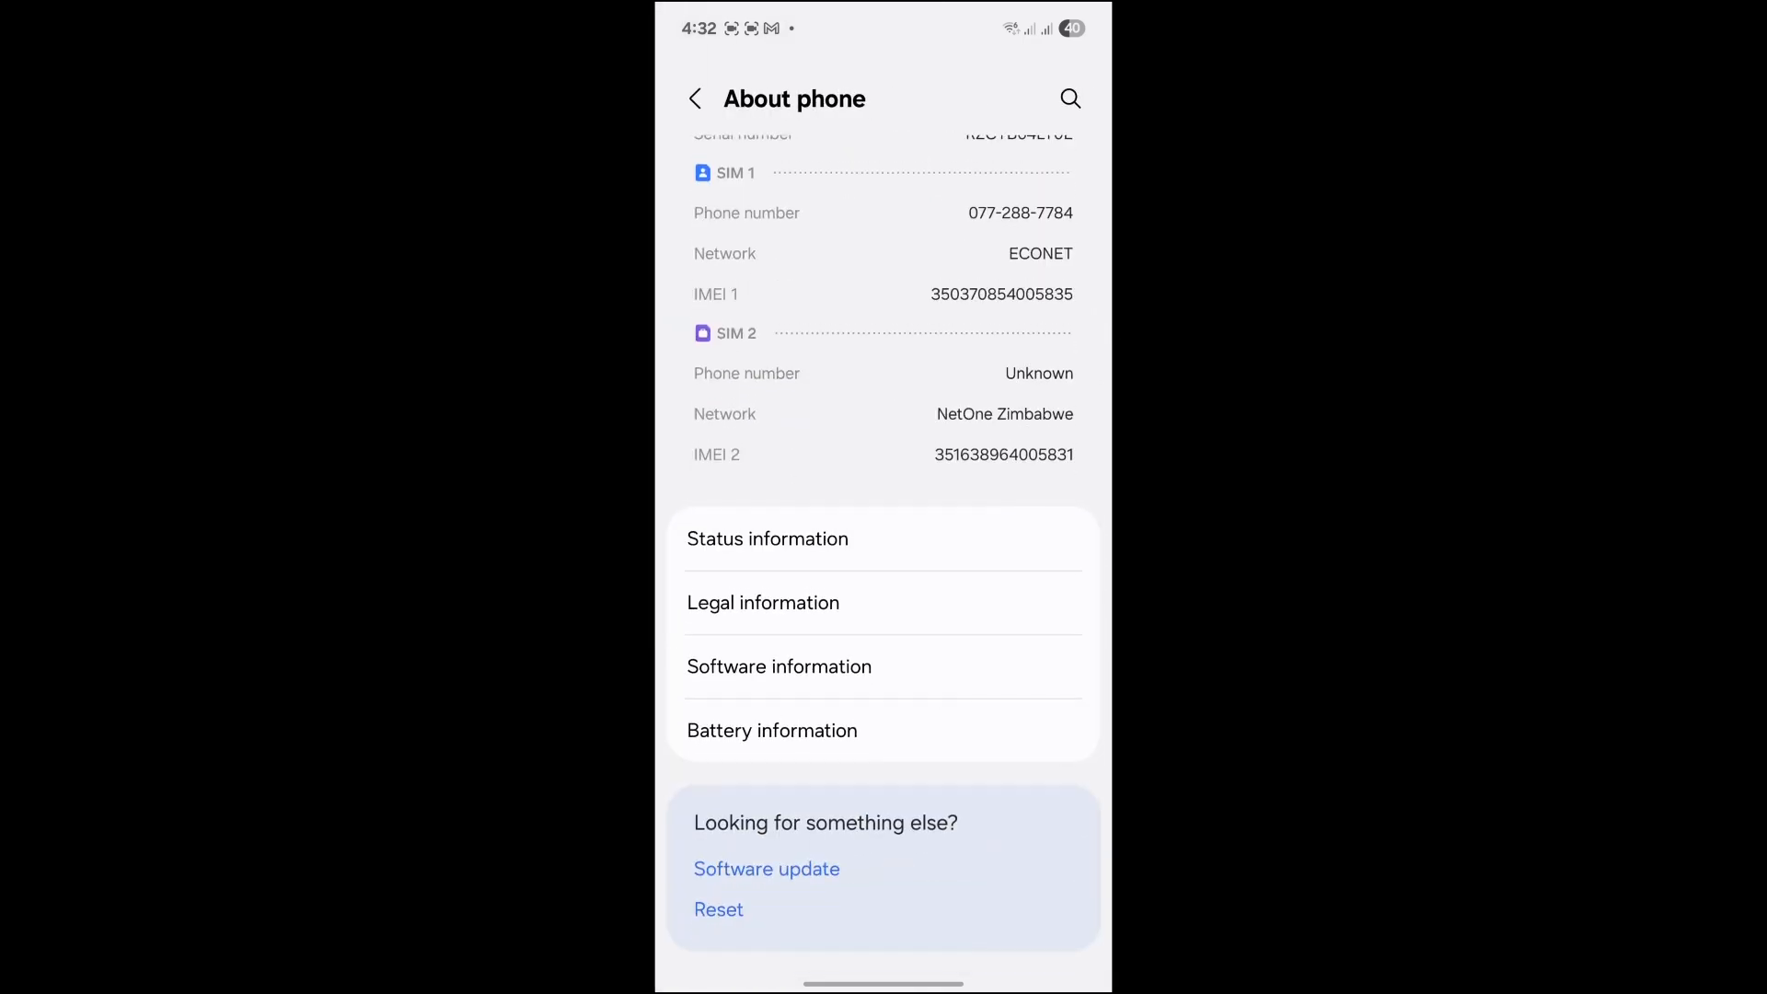
left_click(778, 667)
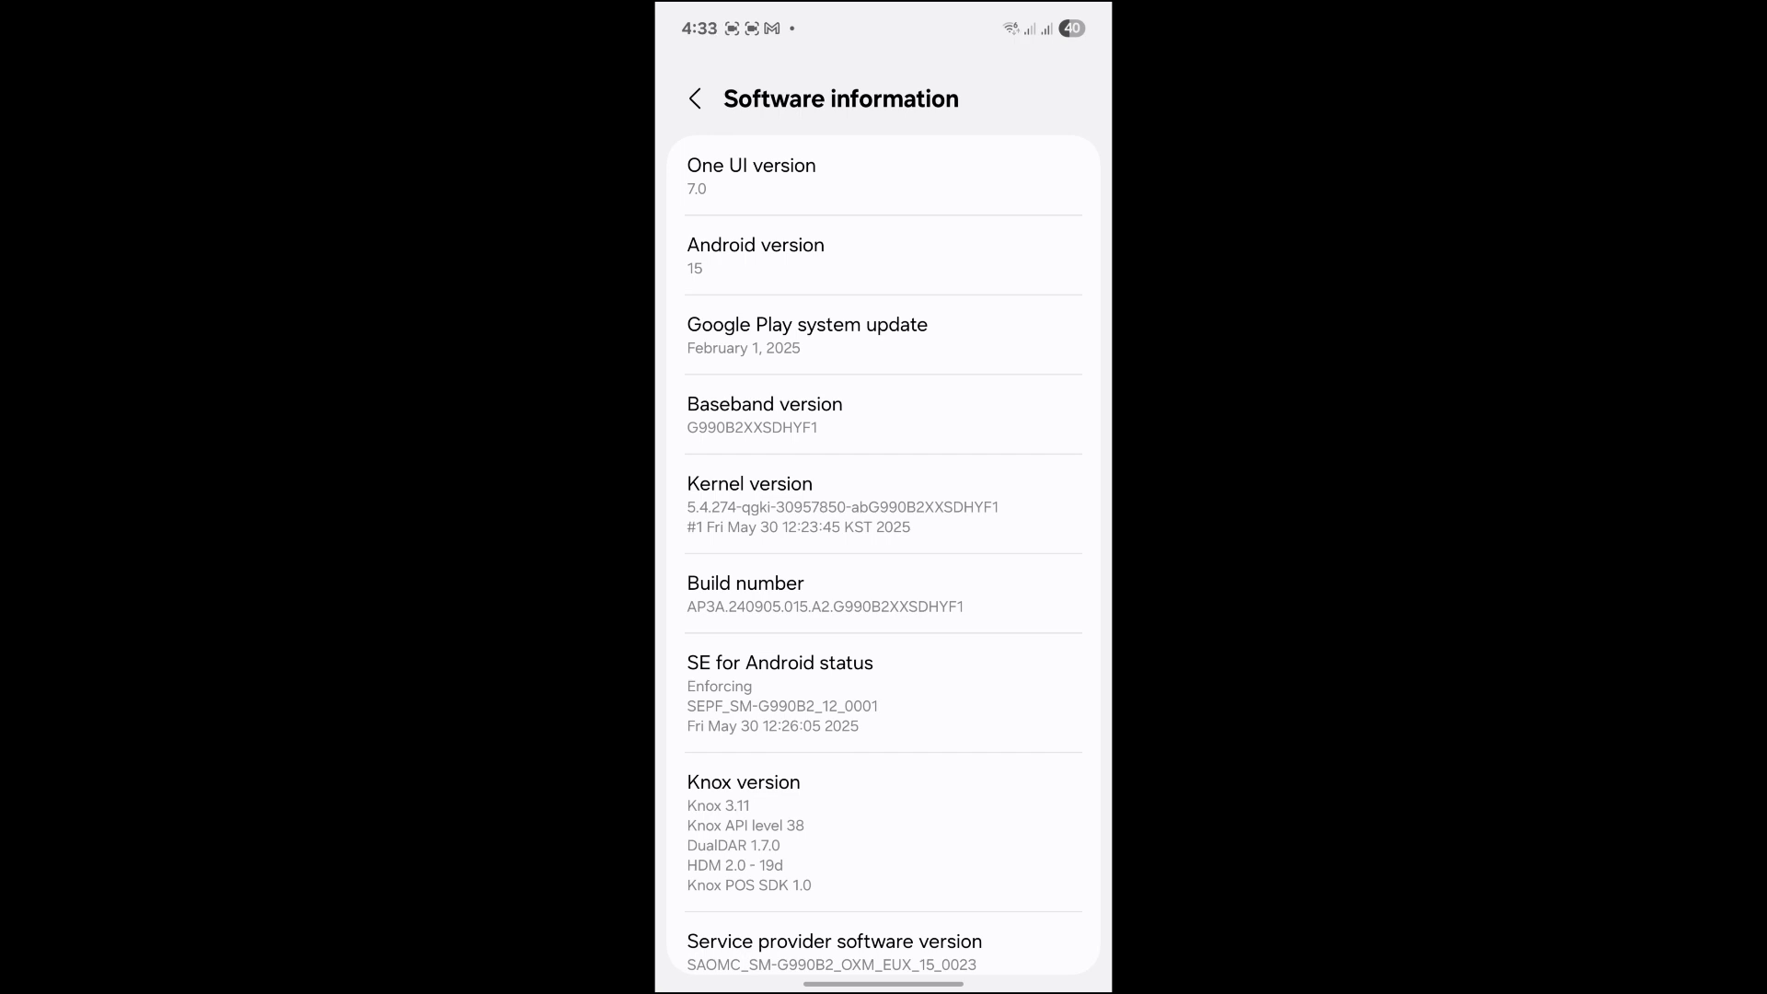
- Return from Software information and open Settings search with recent searches listed
left_click(883, 594)
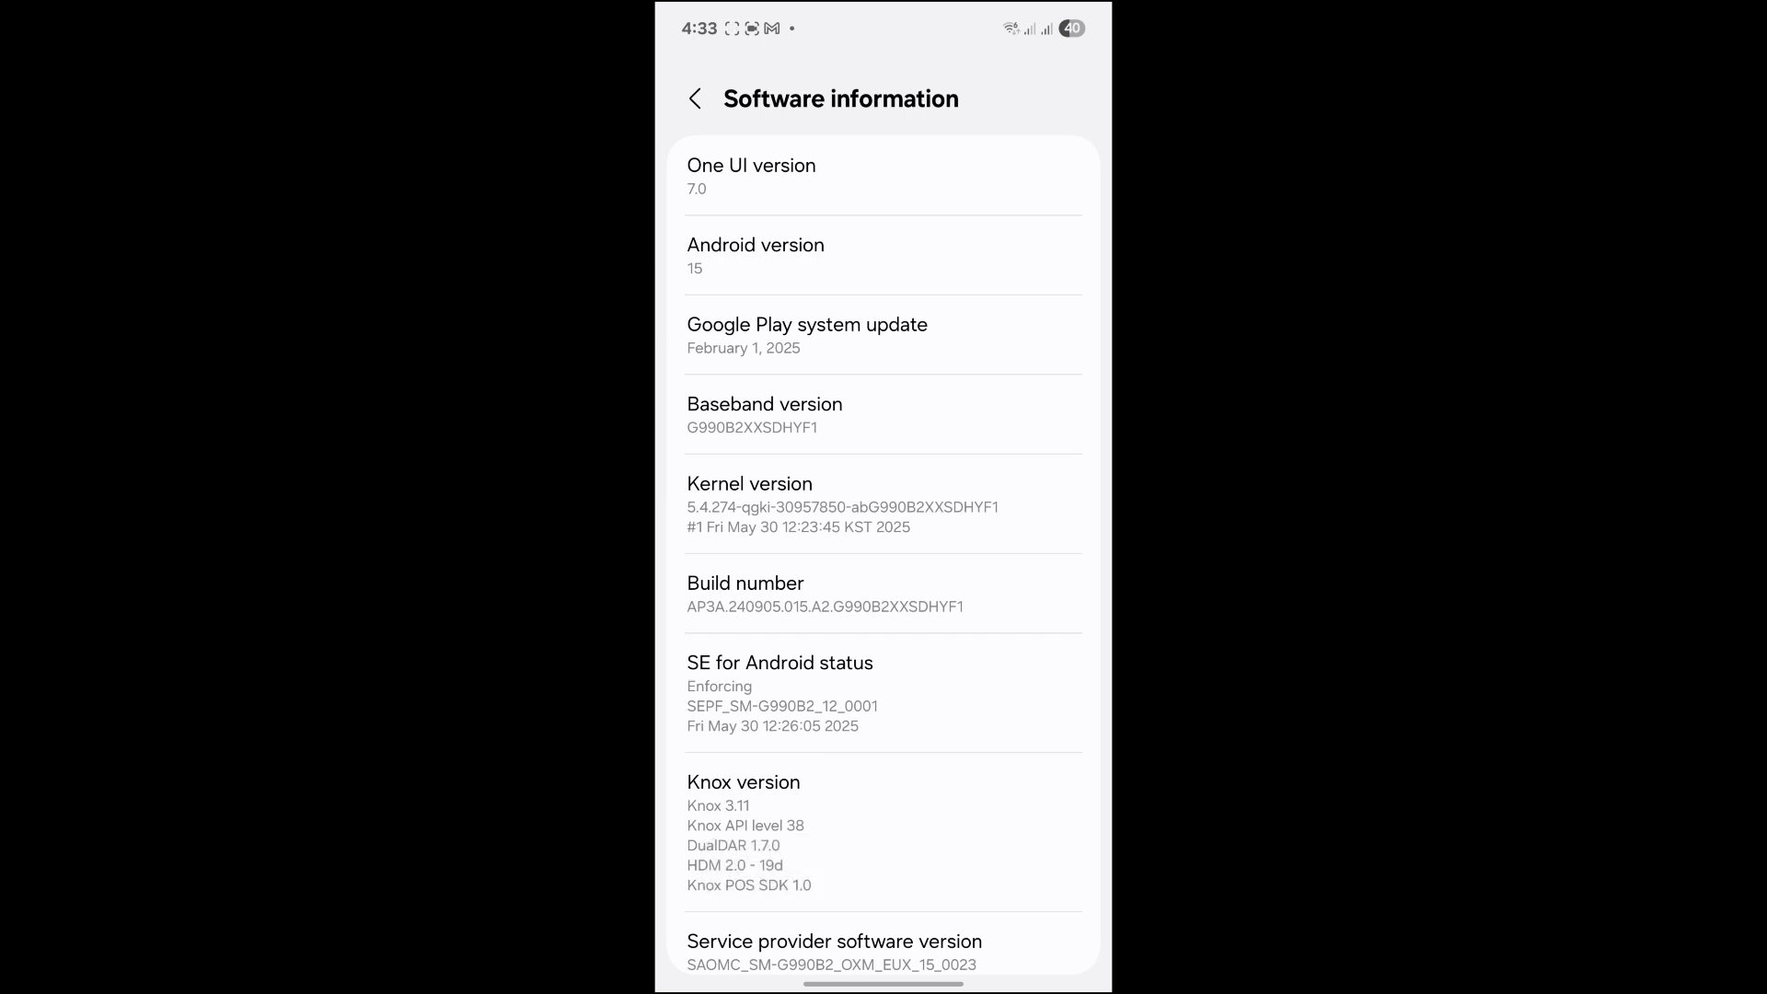
left_click(694, 98)
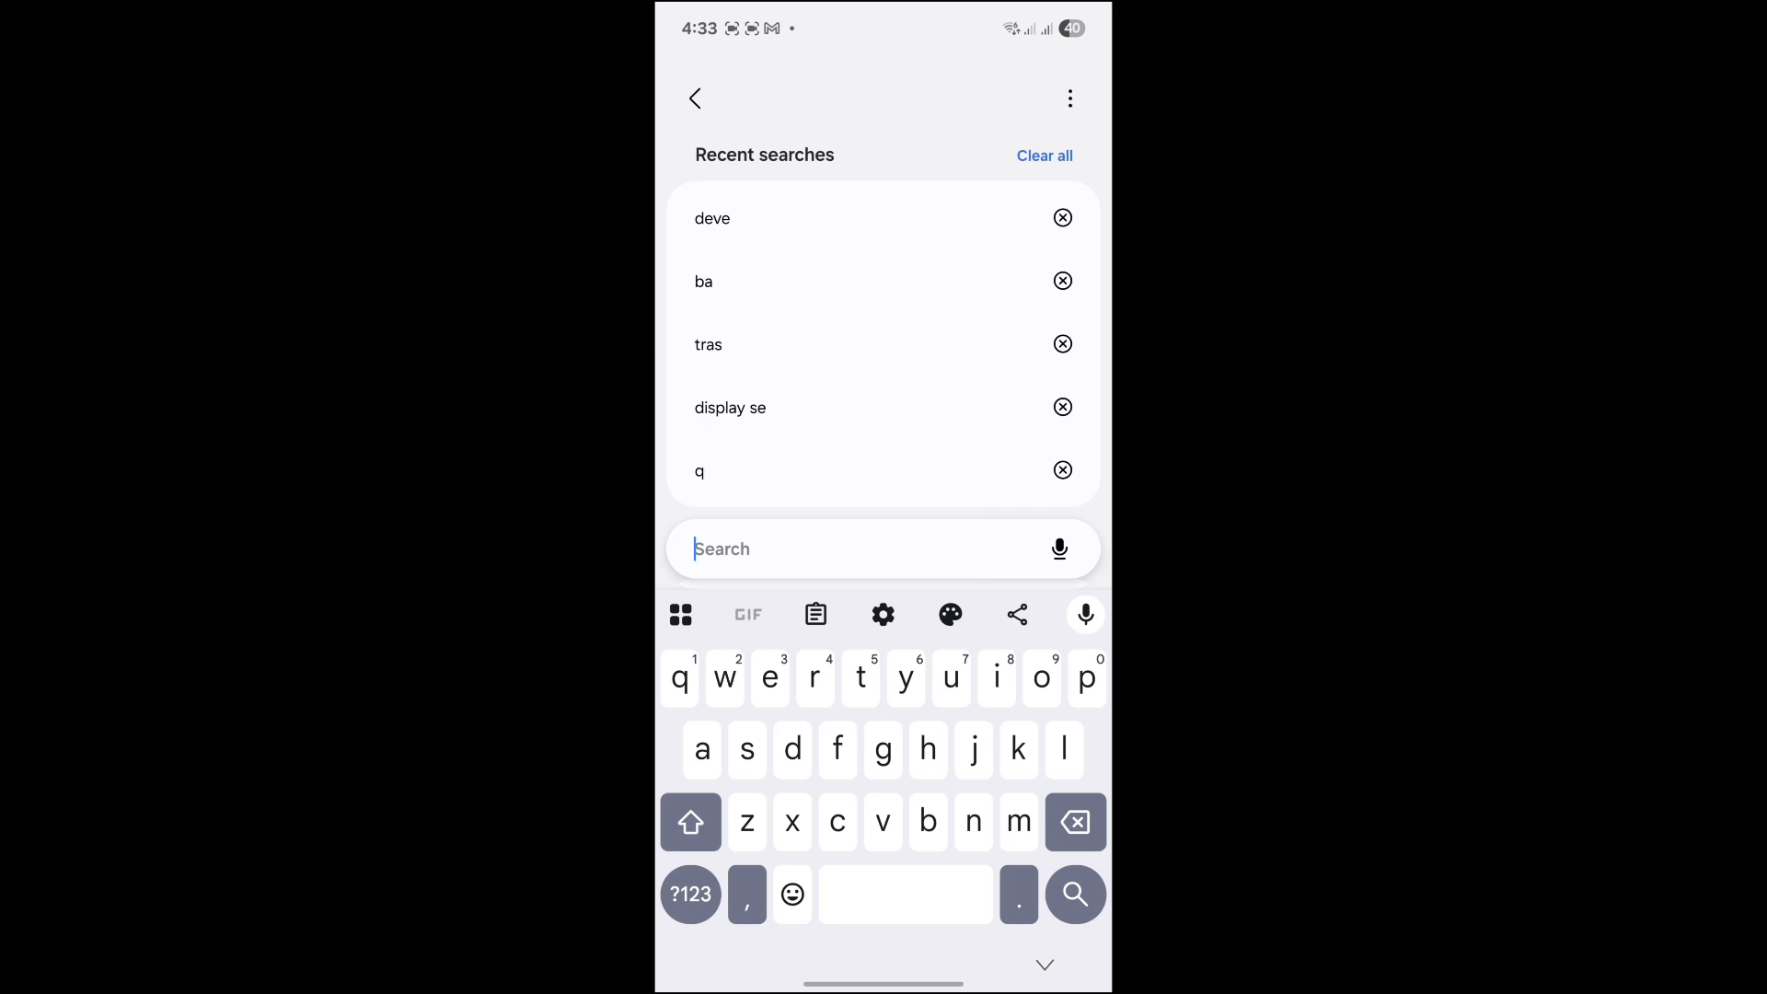
- Search 'develop', open Developer options, and scroll to its drawing settings
type("develop")
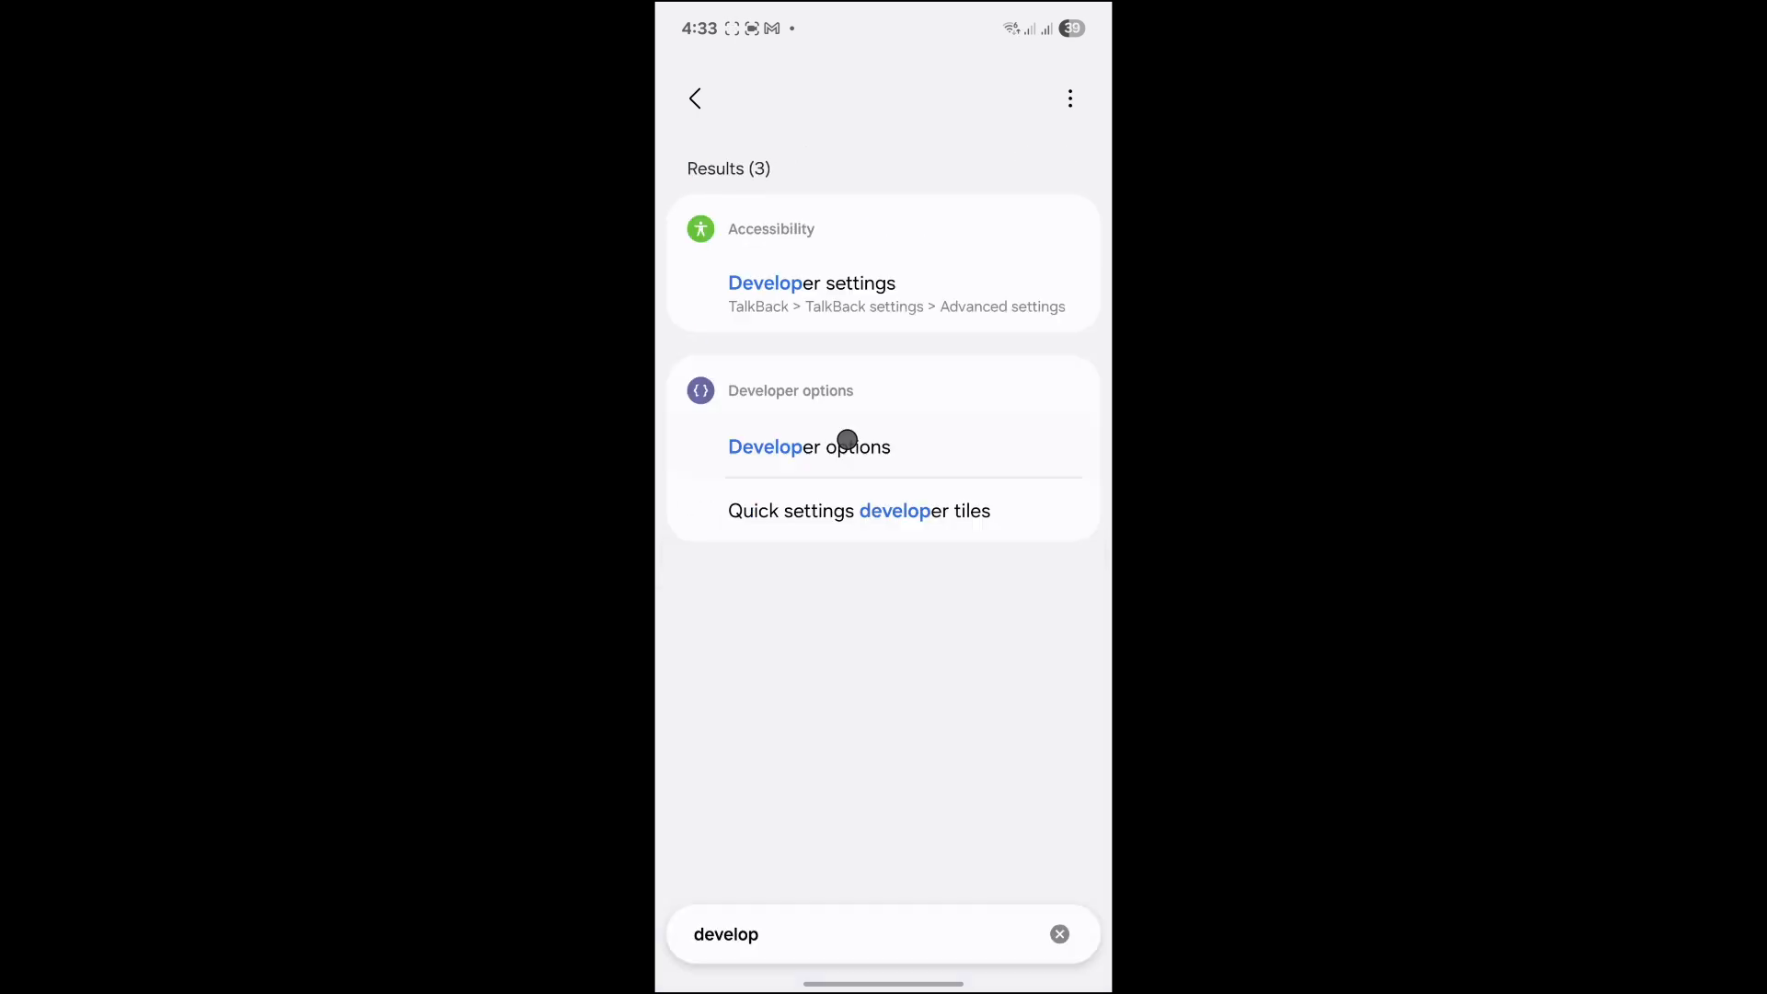
left_click(810, 447)
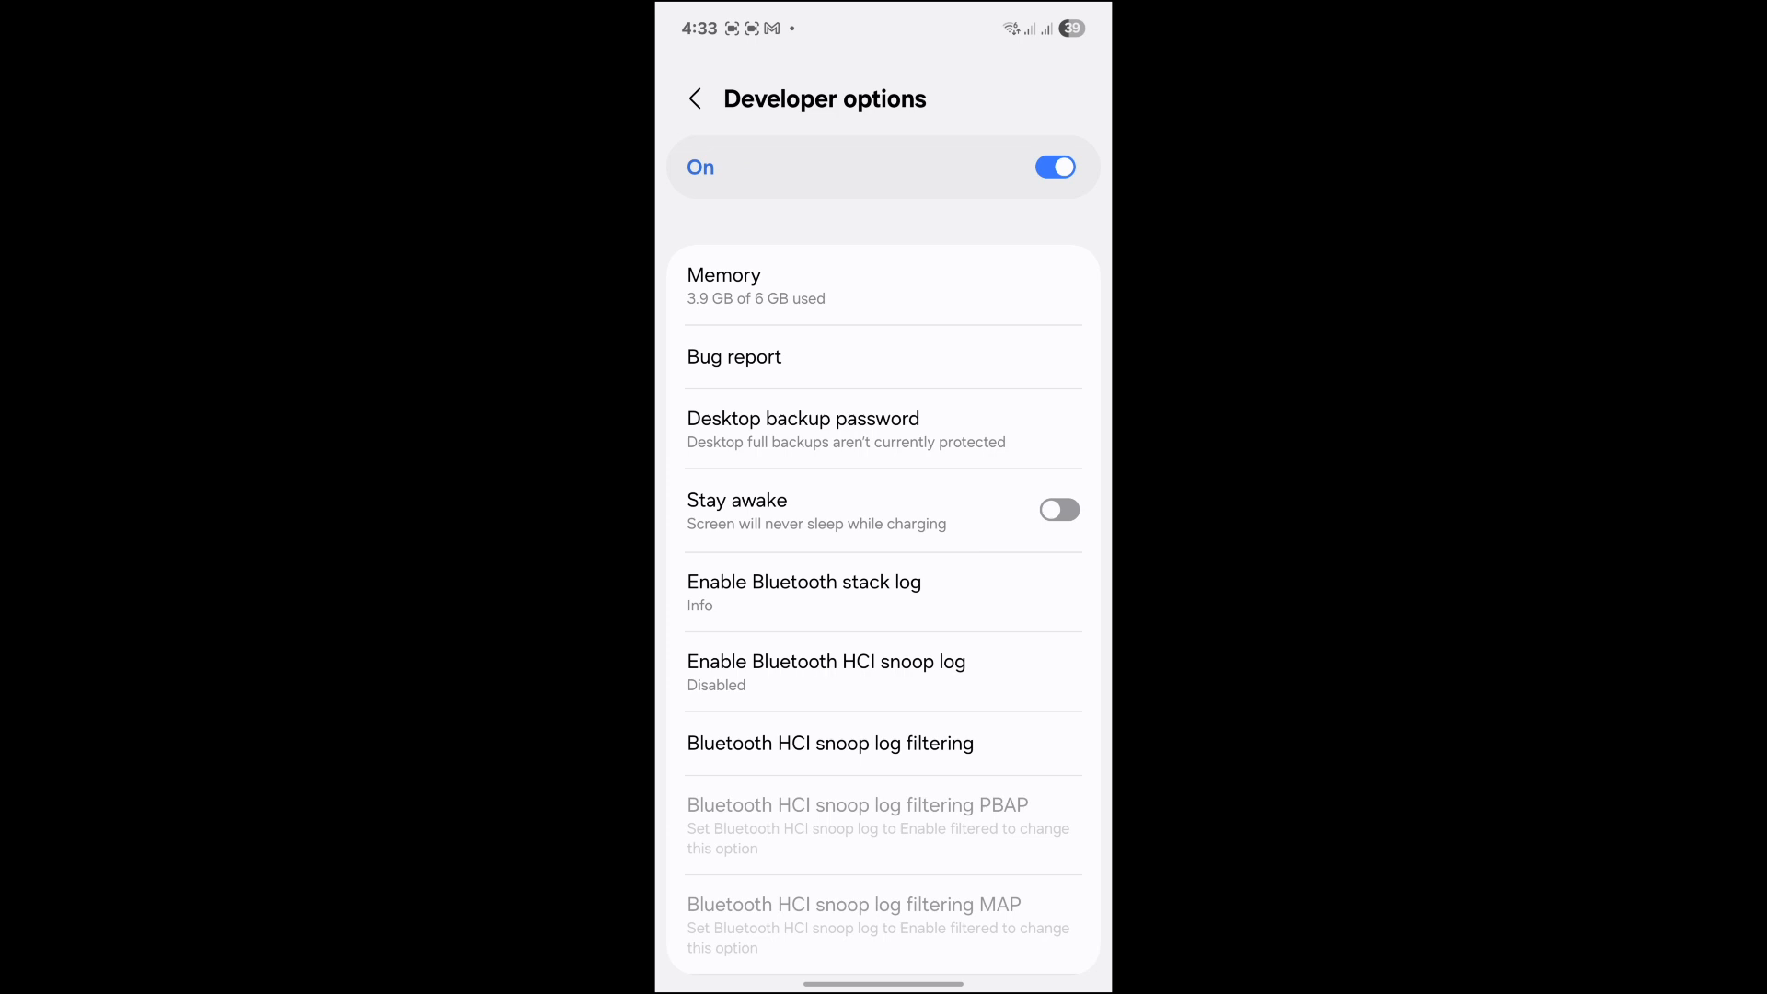
scroll("down", 3)
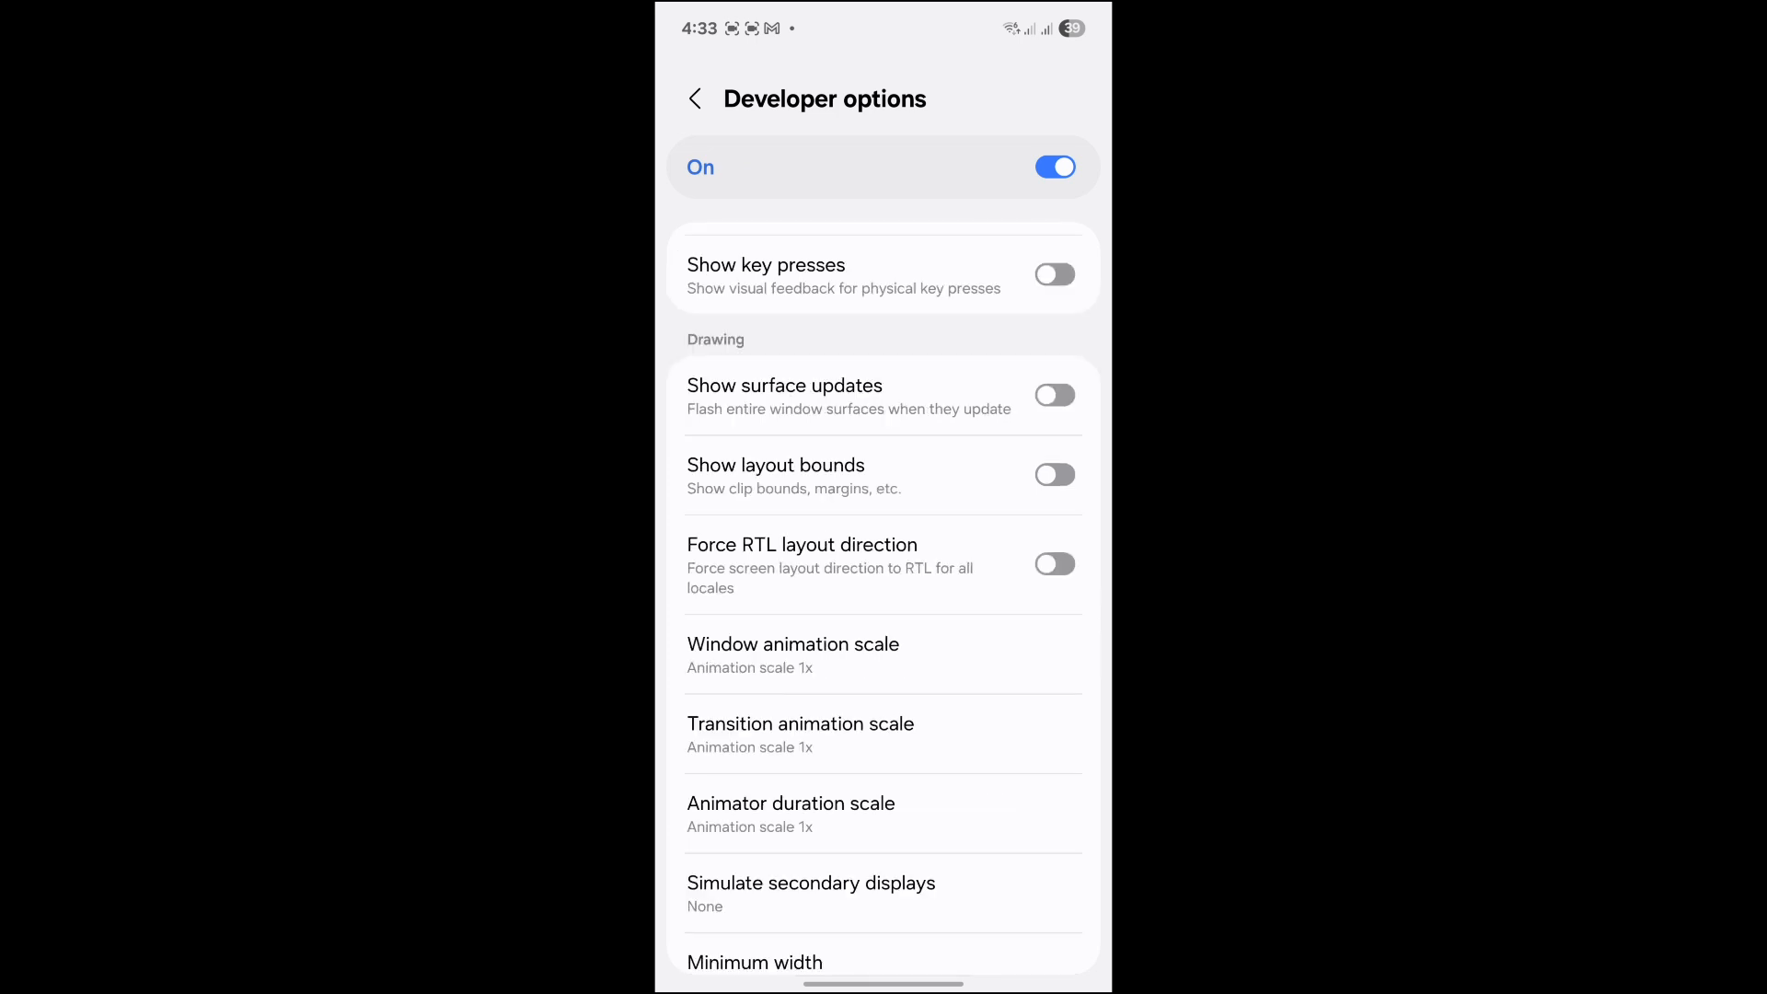
scroll("down", 3)
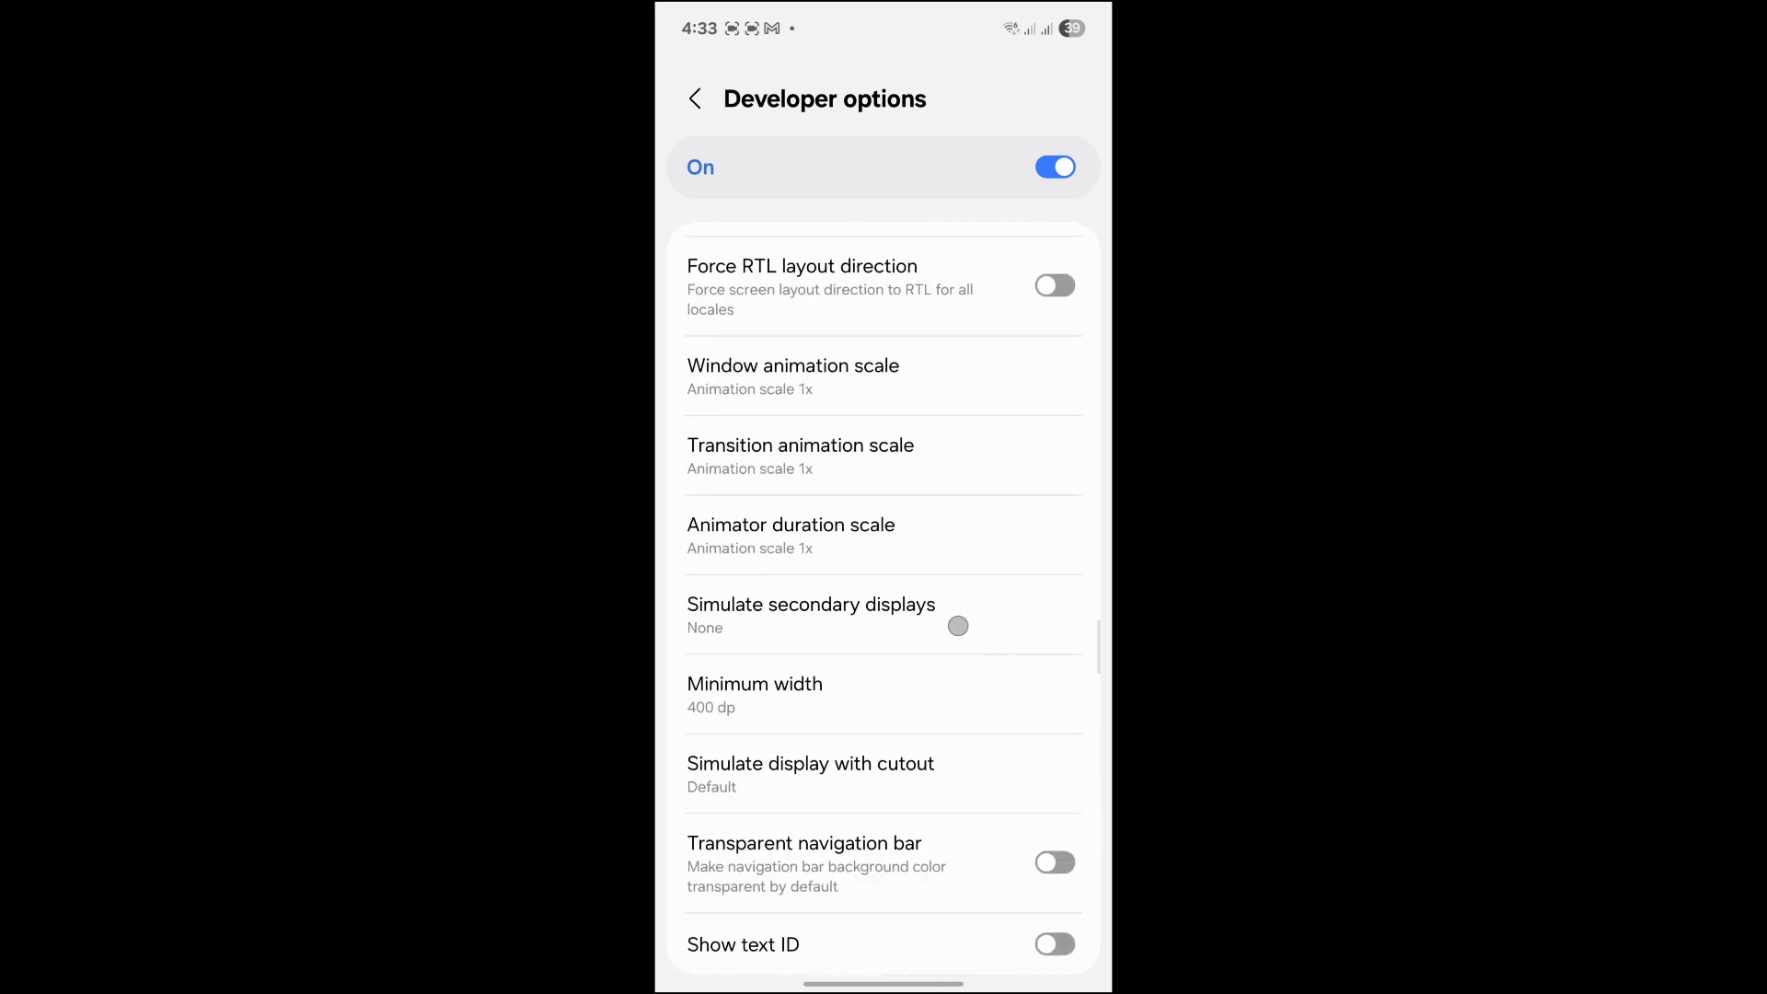
- Change Minimum width from 400 dp to 320 dp and confirm
left_click(754, 683)
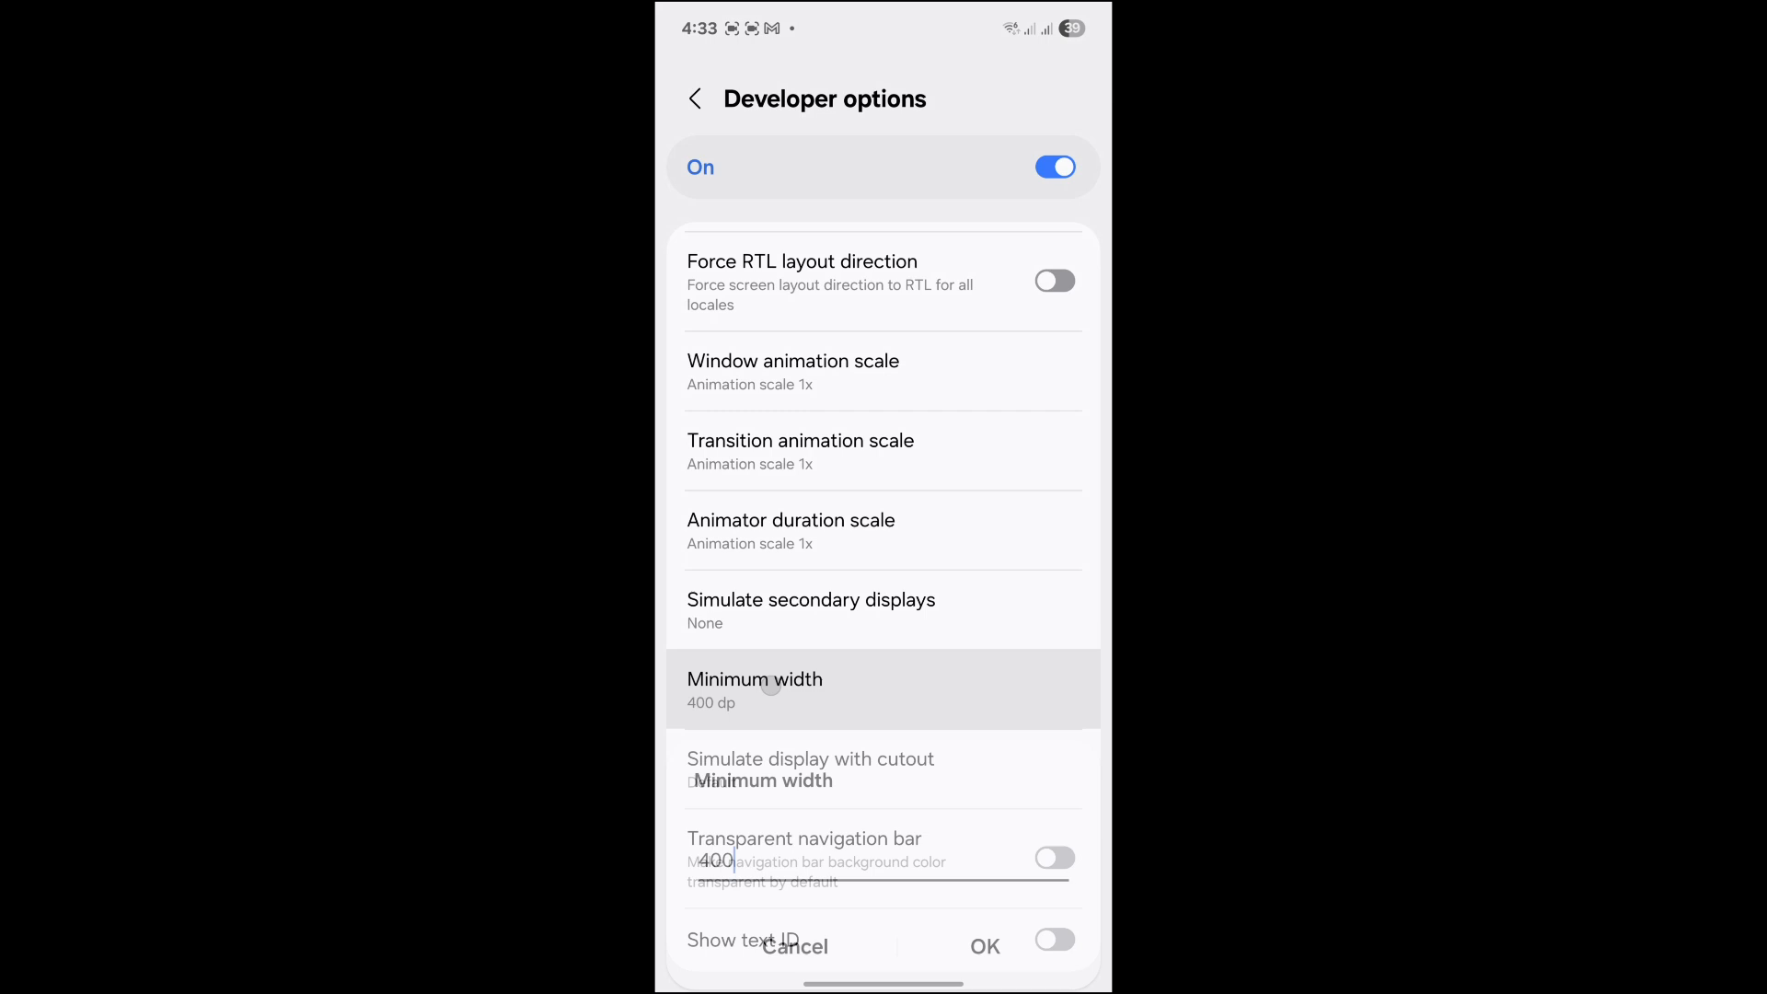
left_click(754, 679)
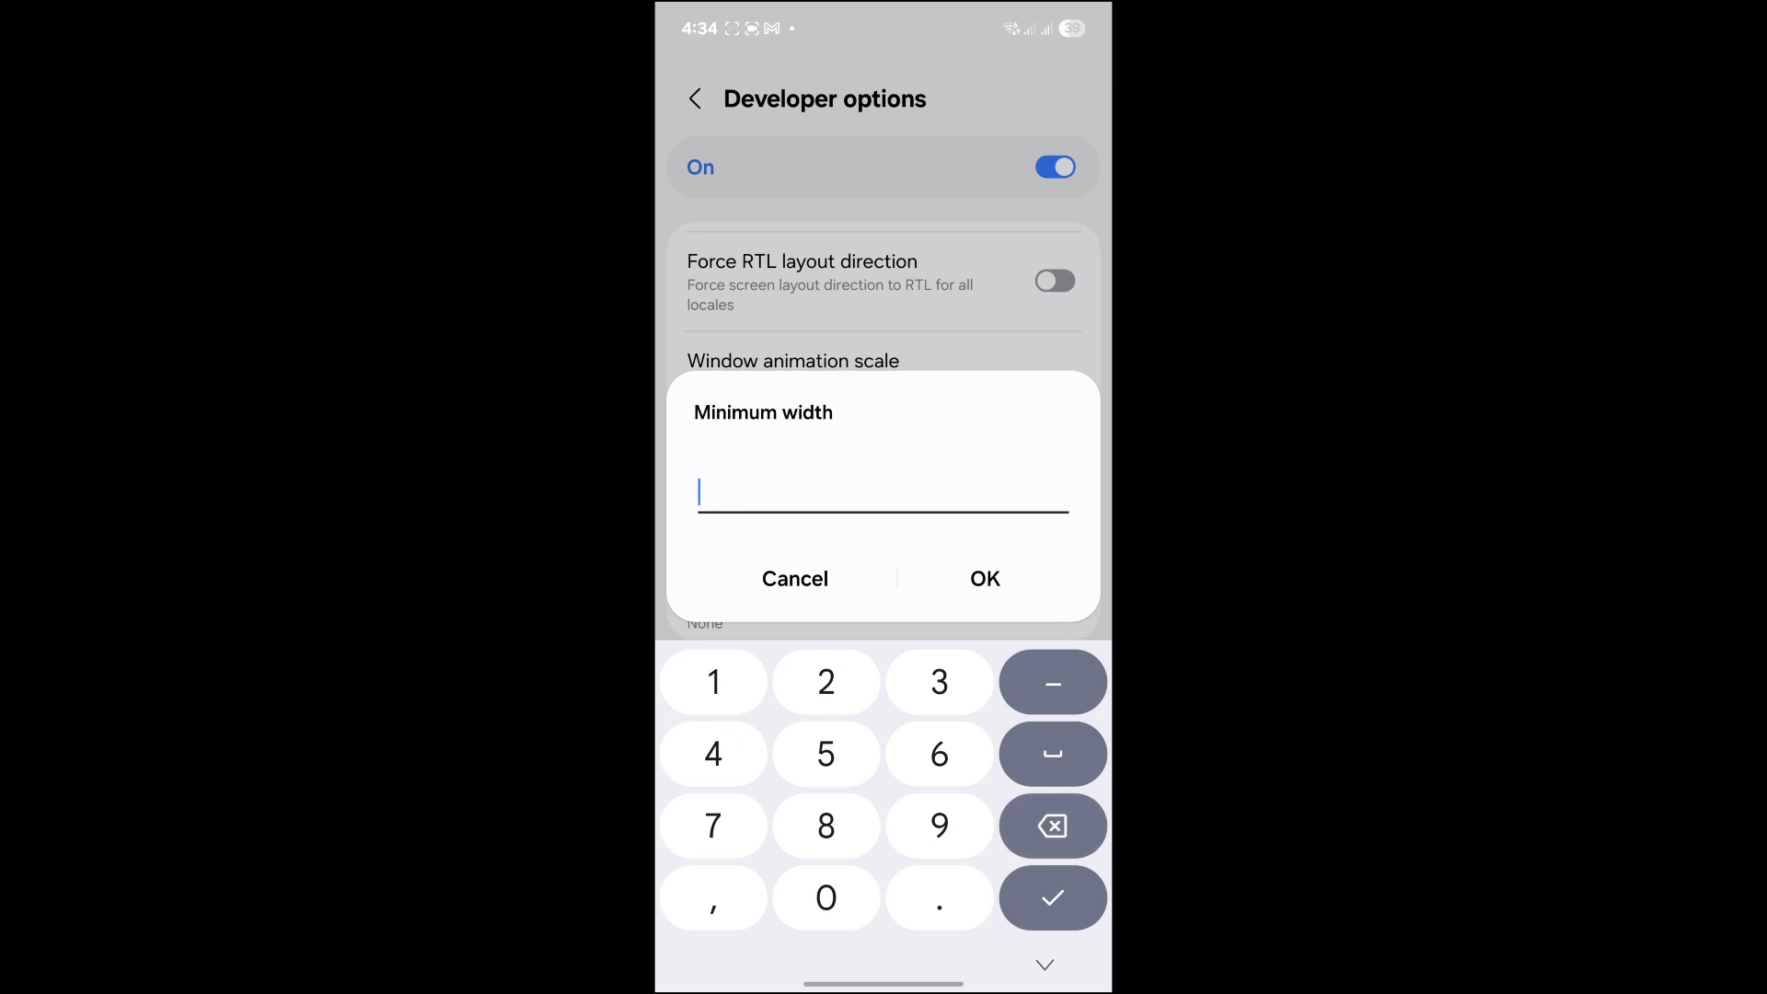
type("320")
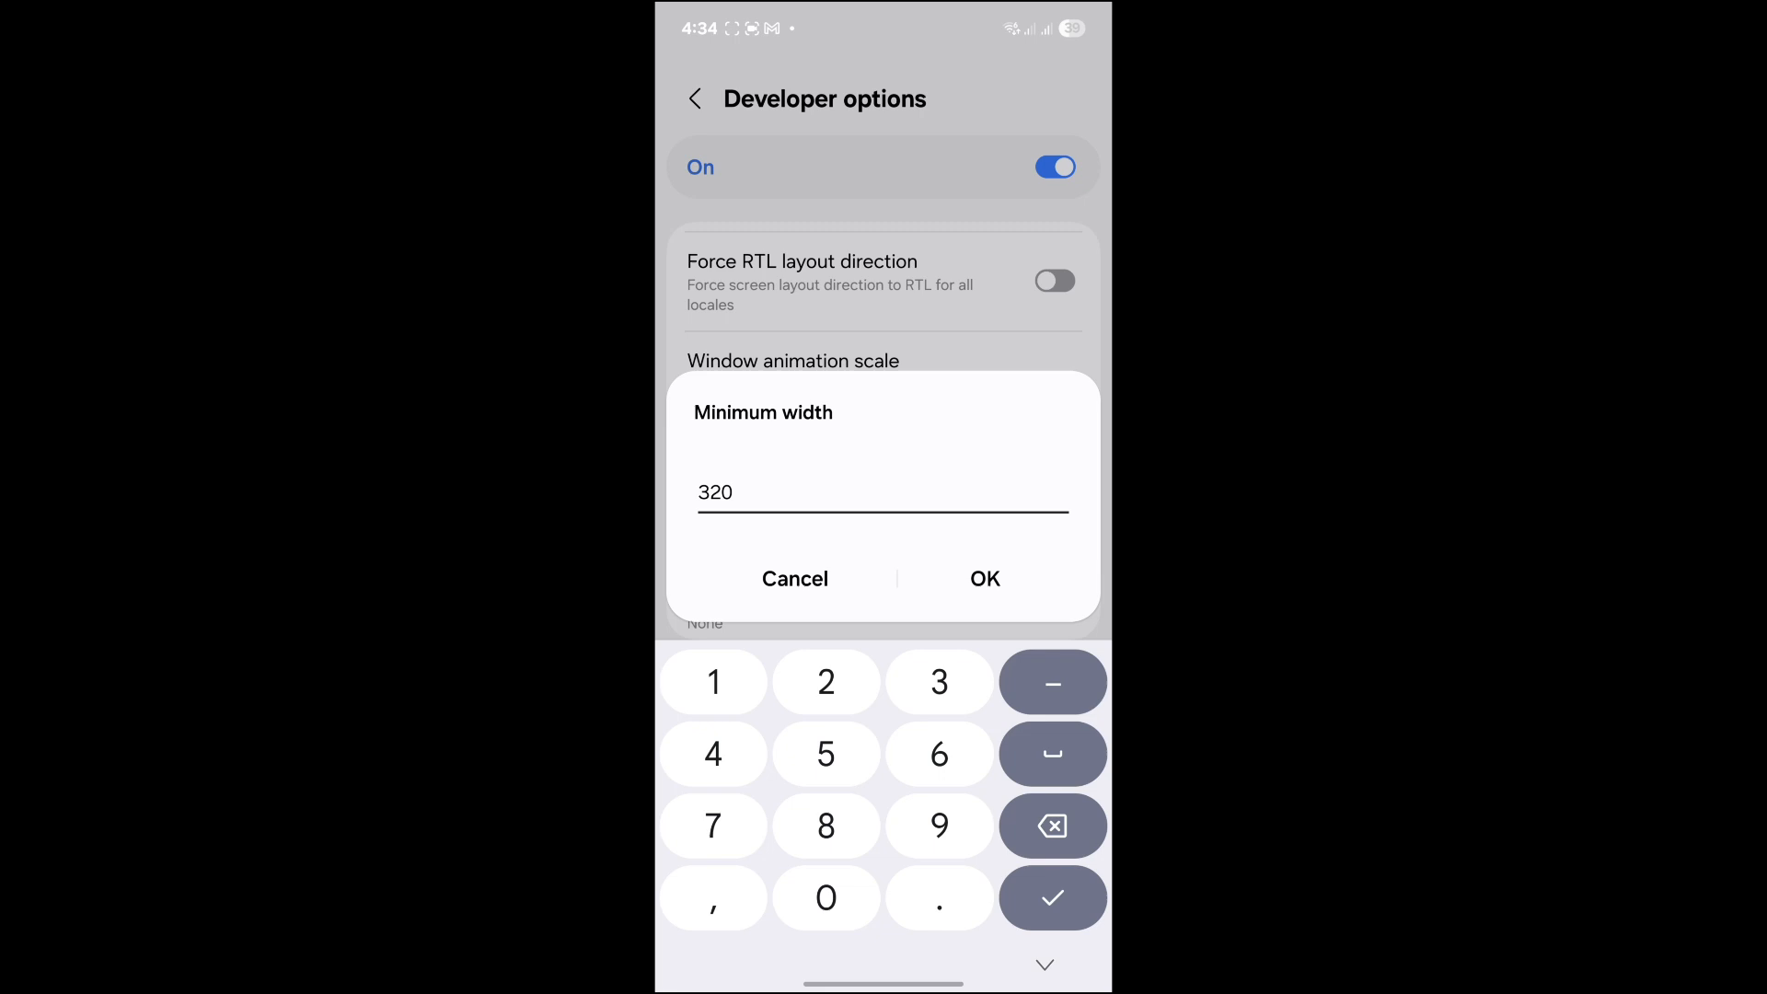
left_click(983, 578)
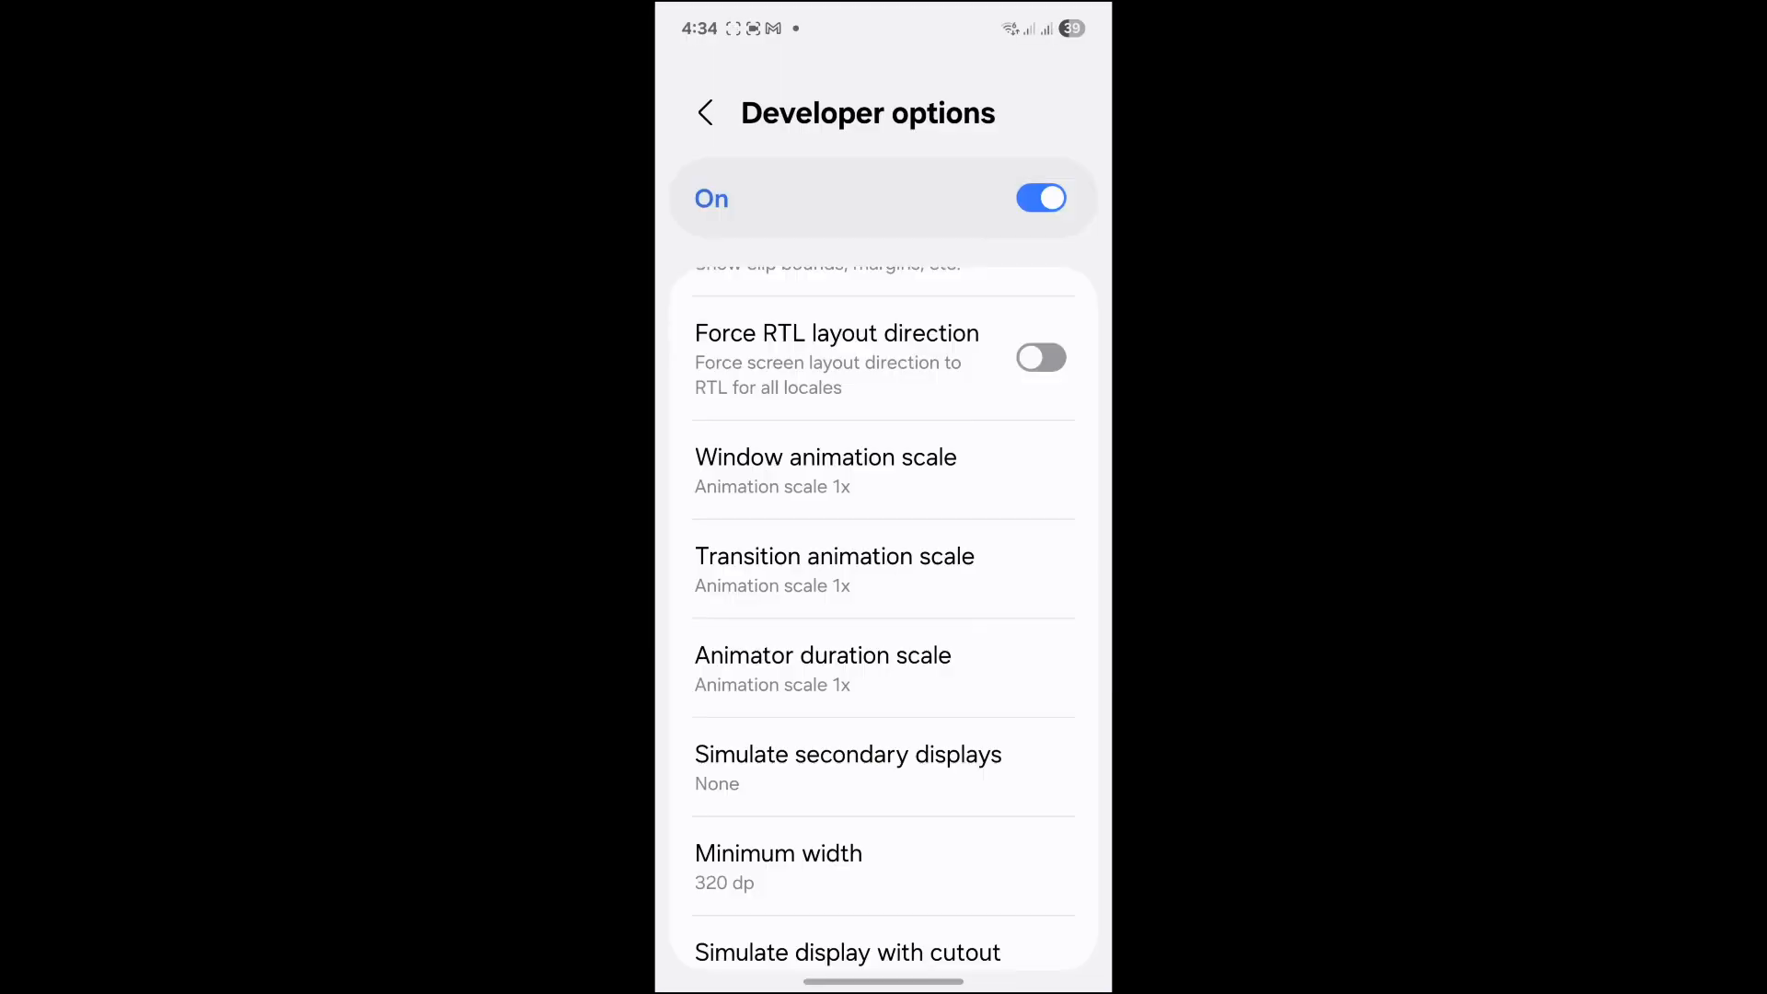